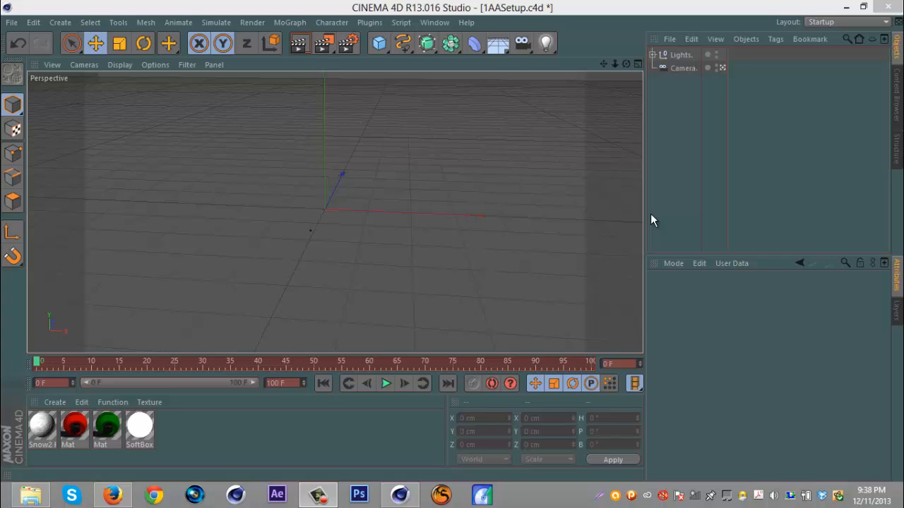
pyautogui.moveTo(628, 85)
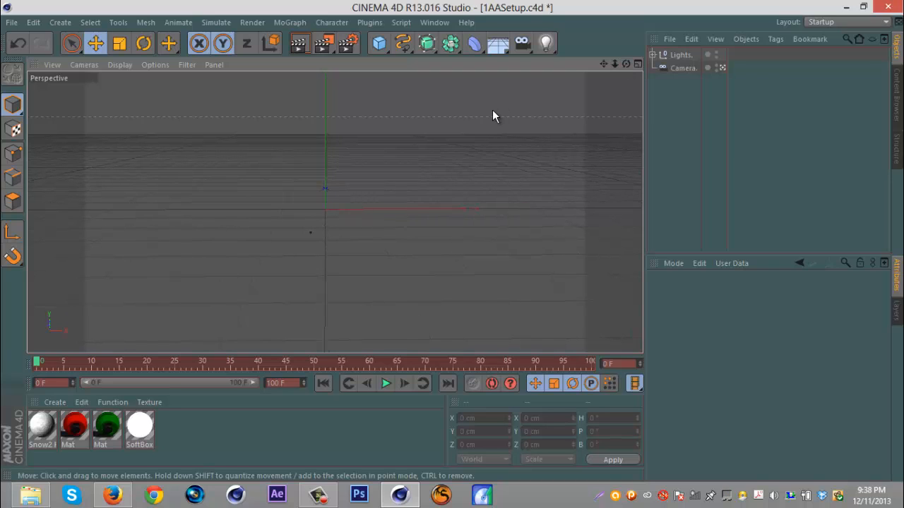
pyautogui.moveTo(417, 113)
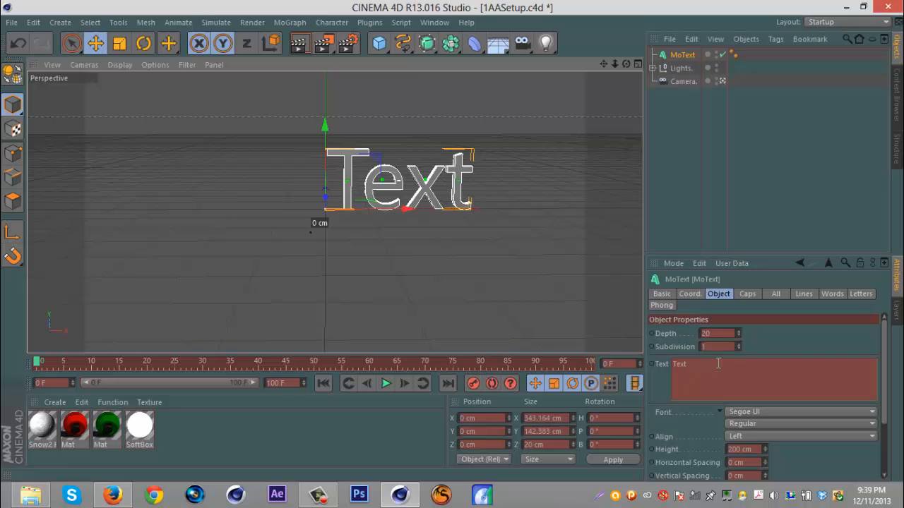
# Add a MoText object with its text typed in, in Curlz MT, 60 cm deep and centred.
pyautogui.write('PENIS')
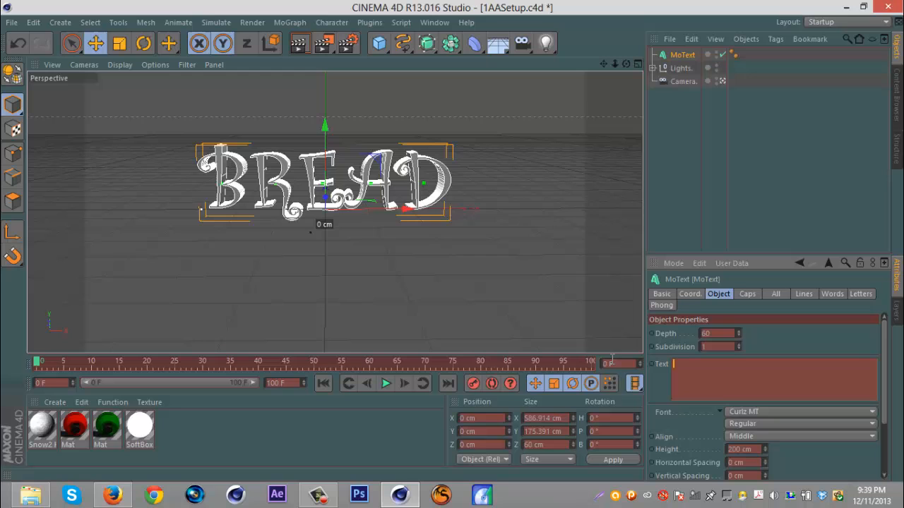
pyautogui.click(747, 294)
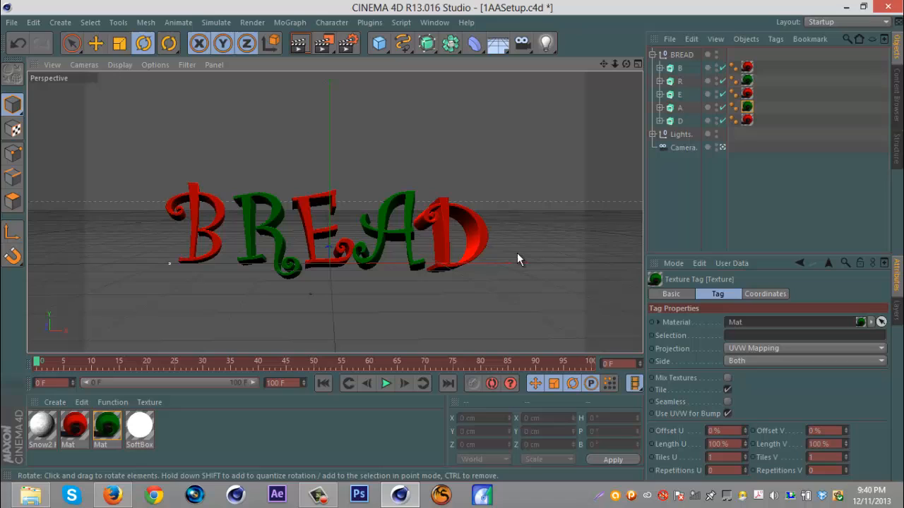
pyautogui.moveTo(574, 149)
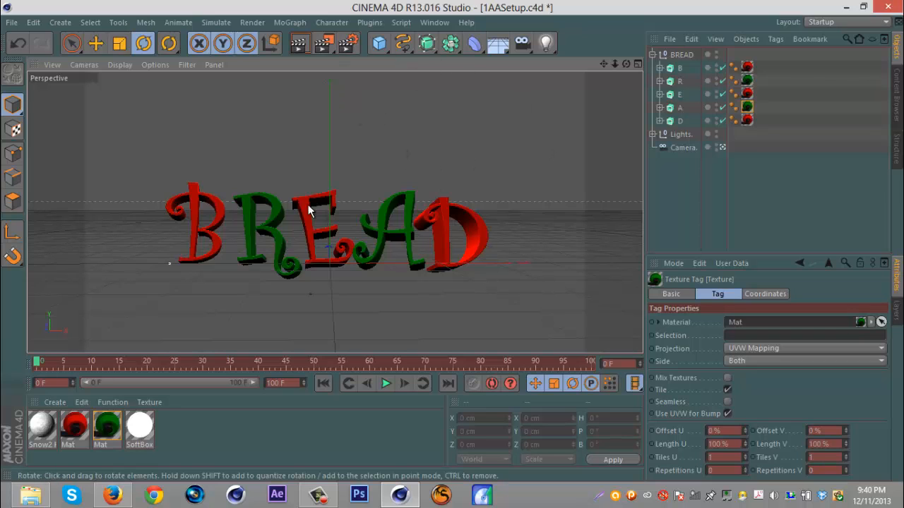
# Show the Plugins menu listing MagicSnow.
pyautogui.click(370, 21)
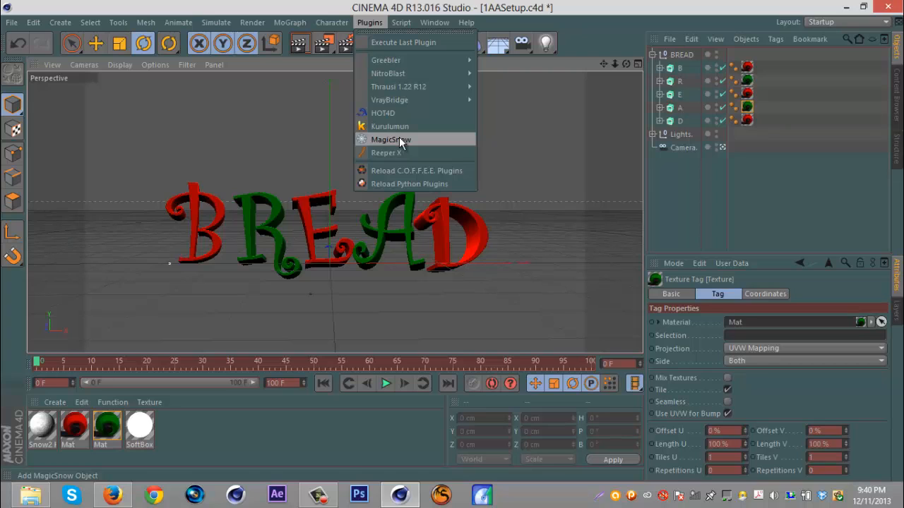
# Add a MagicSnow emitter and raise it above the BREAD text, X-Size 702, Size Snow 20, Birthrate 50.
pyautogui.click(391, 139)
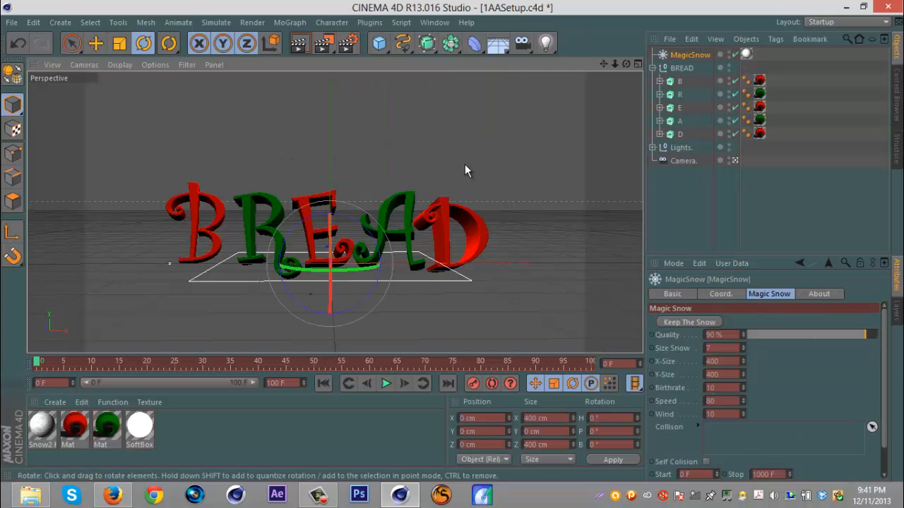
pyautogui.moveTo(95, 44)
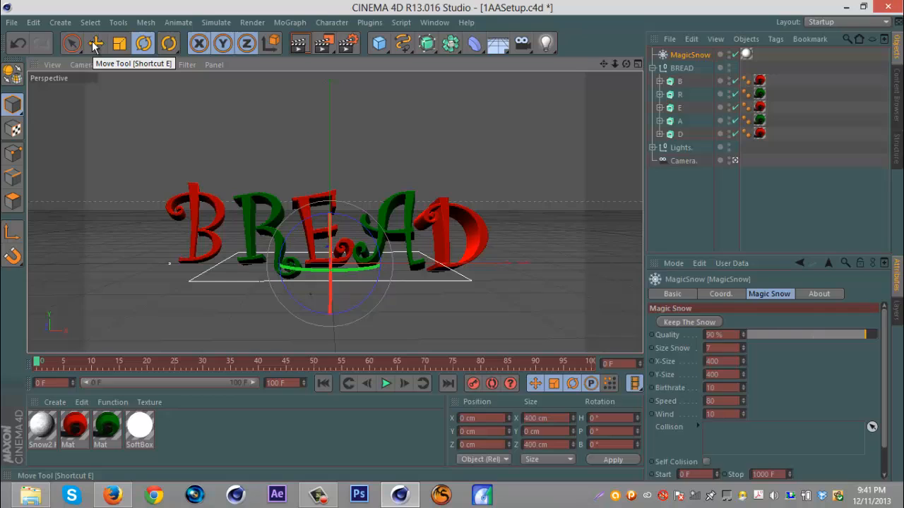
pyautogui.click(96, 43)
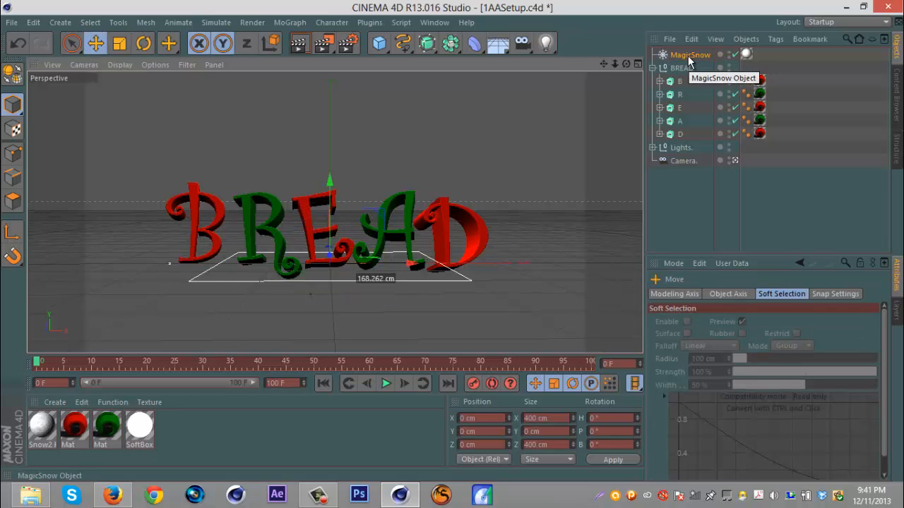
pyautogui.click(690, 54)
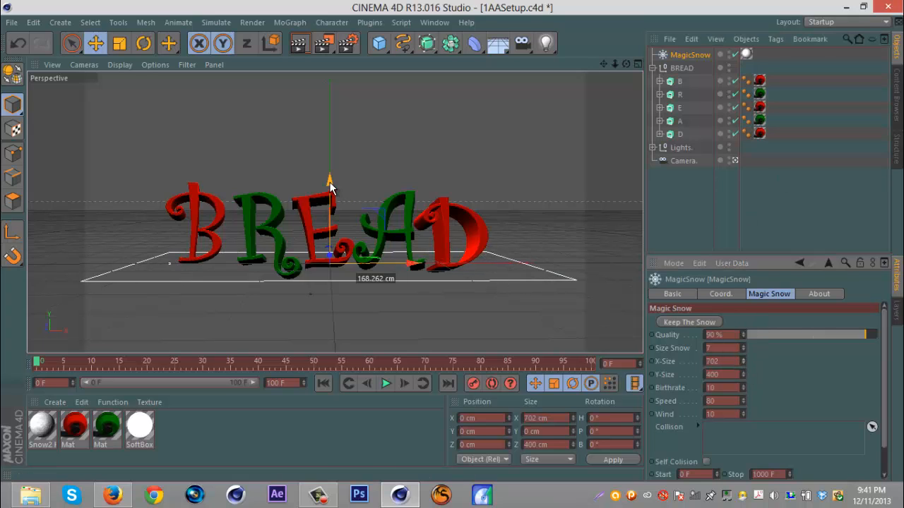
pyautogui.moveTo(329, 180); pyautogui.dragTo(330, 92)
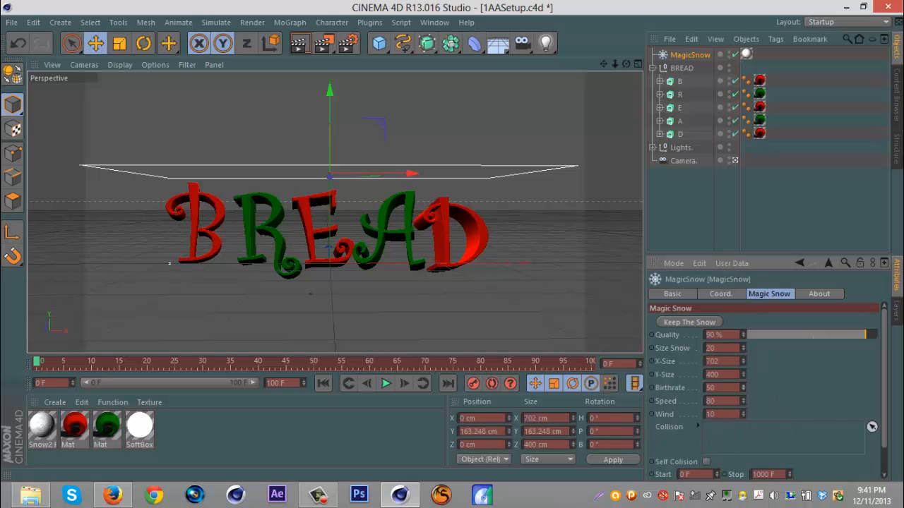
pyautogui.moveTo(736, 437)
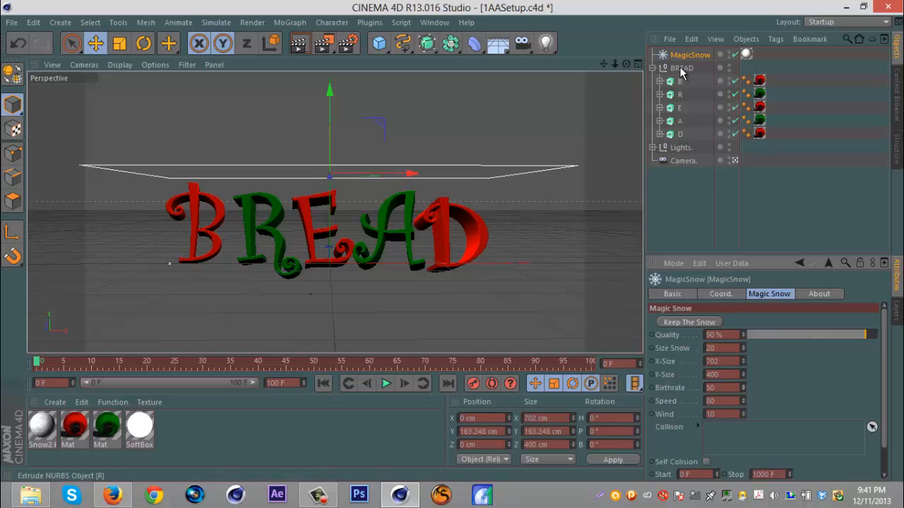
pyautogui.moveTo(681, 67)
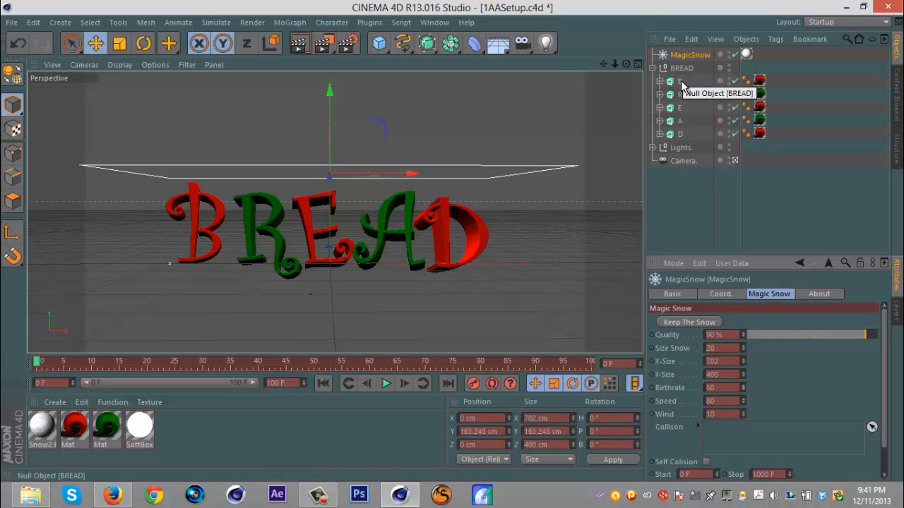
pyautogui.moveTo(678, 69)
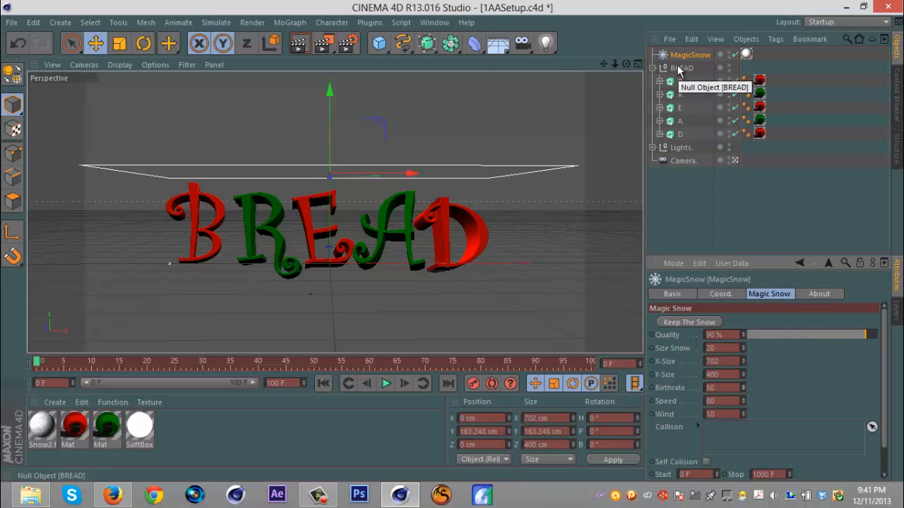
pyautogui.moveTo(679, 89)
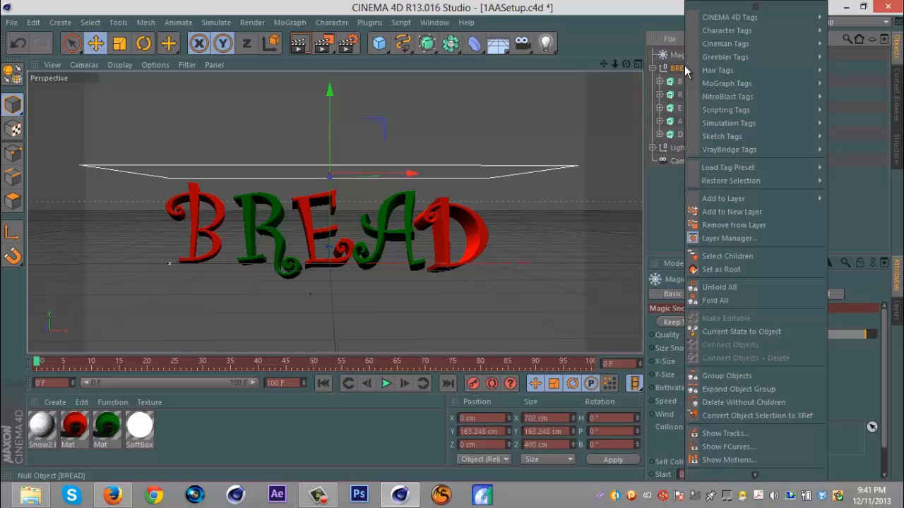
pyautogui.moveTo(756, 181)
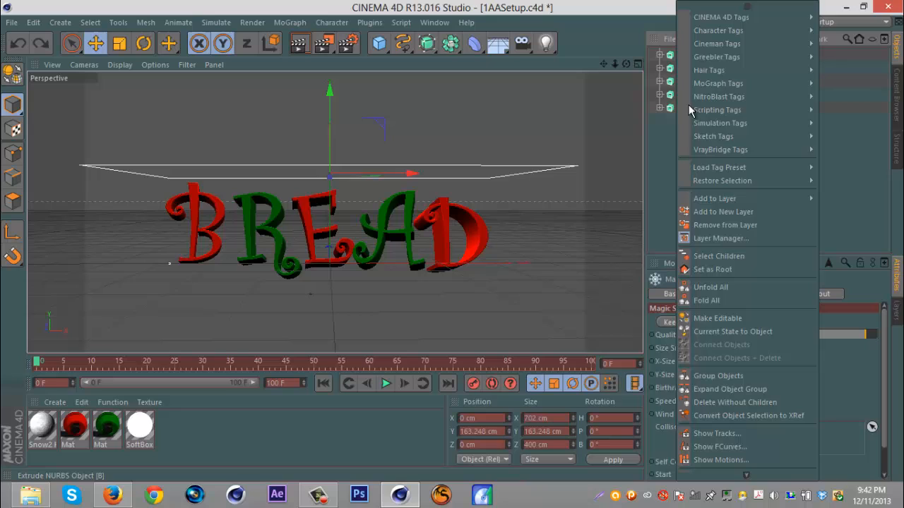
pyautogui.moveTo(713, 269)
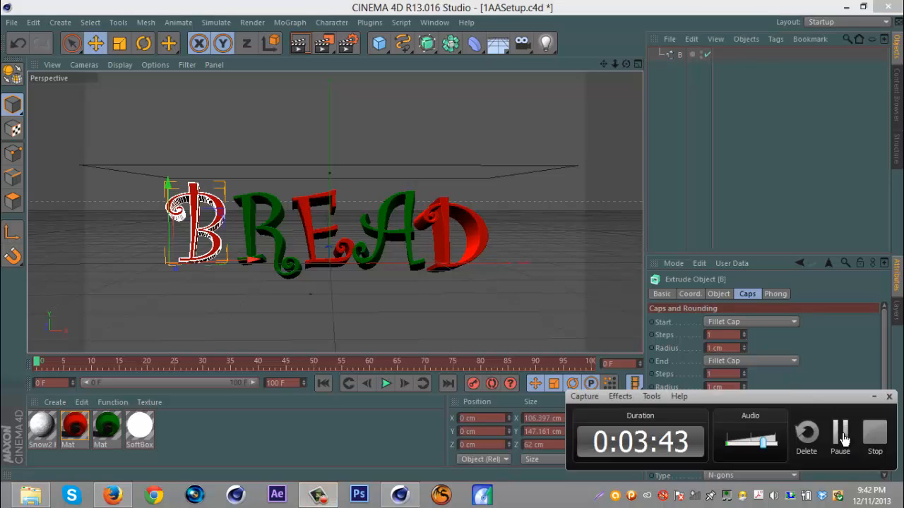
pyautogui.click(716, 39)
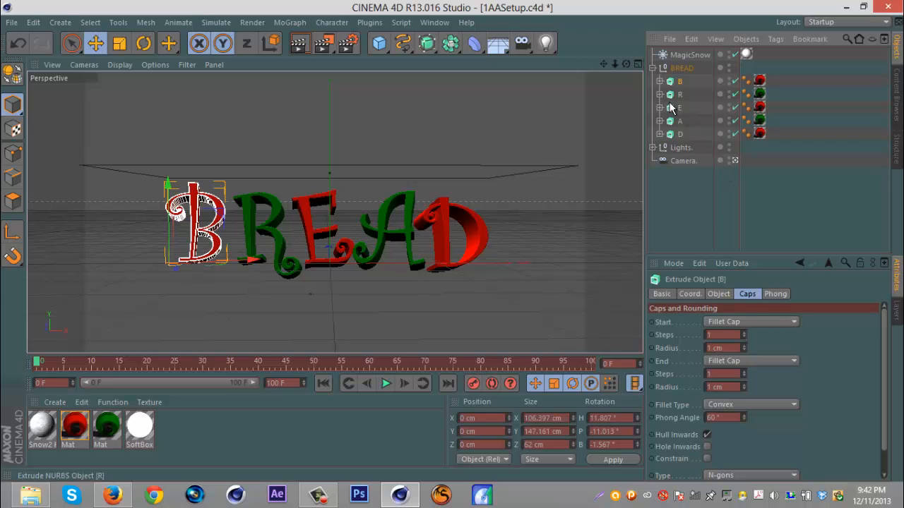
pyautogui.moveTo(677, 86)
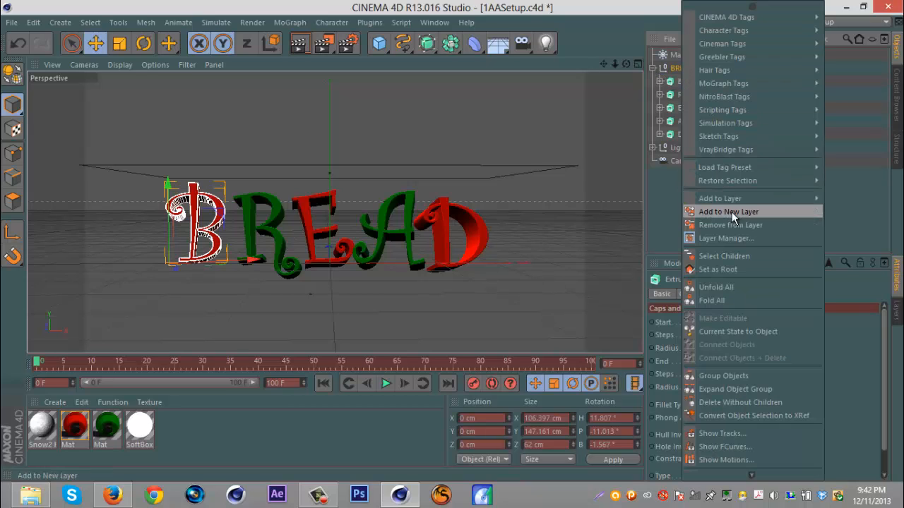
# Select all BREAD letters and Connect Objects + Delete them into one polygon object BREAD.1.
pyautogui.click(728, 211)
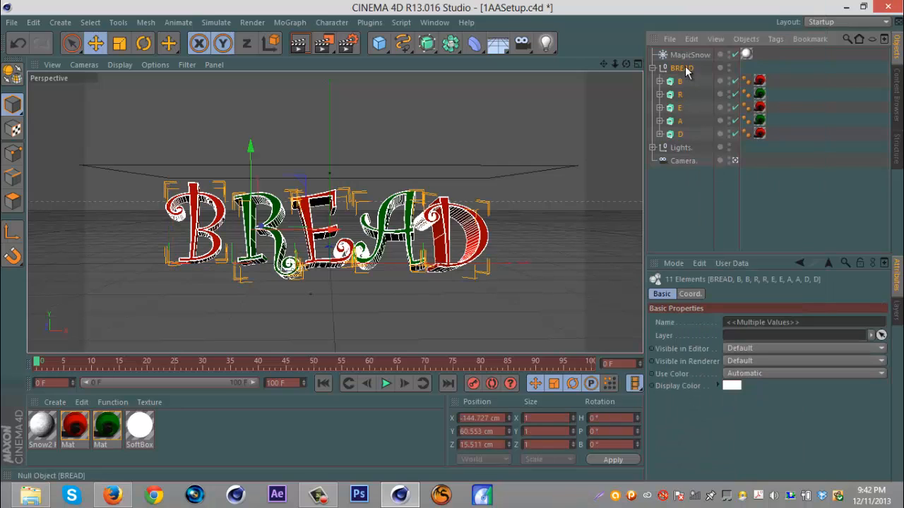
pyautogui.rightClick(683, 68)
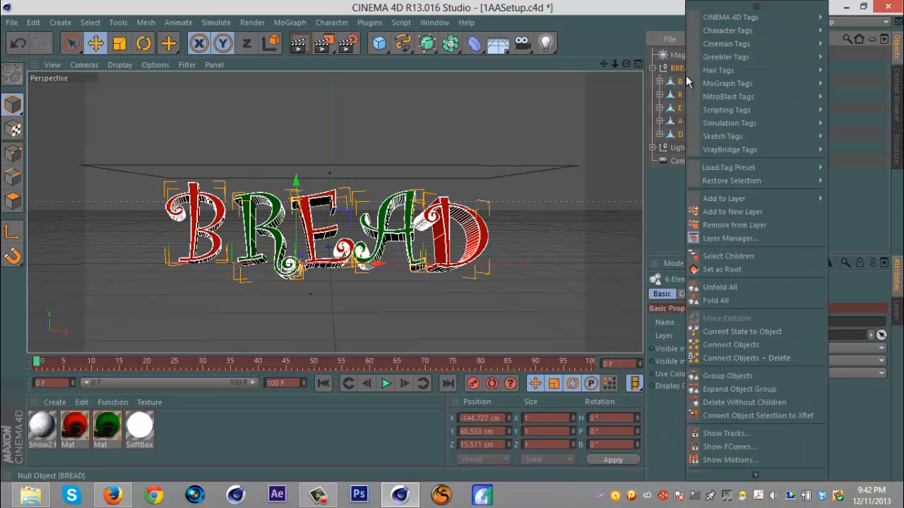
pyautogui.click(728, 256)
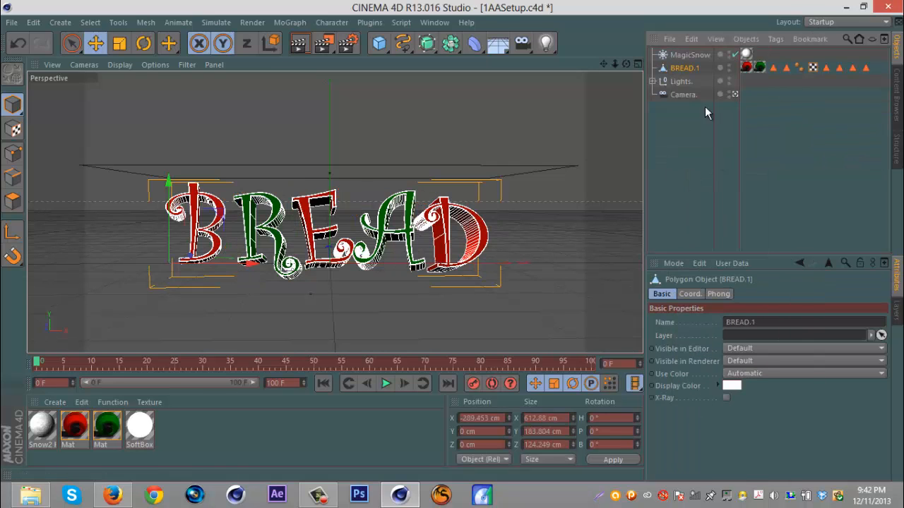
pyautogui.moveTo(681, 68)
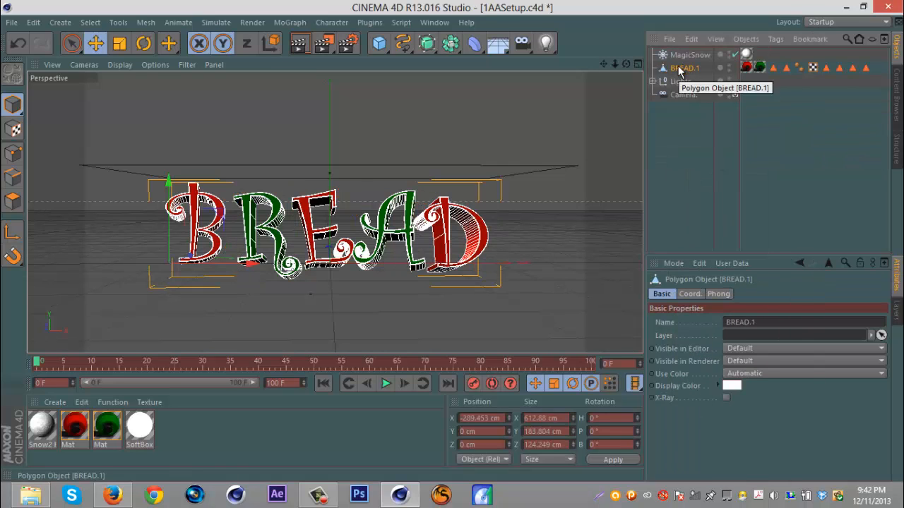
# Set BREAD.1 as MagicSnow's collision object with Size Snow 28 and Quality 82%.
pyautogui.click(690, 55)
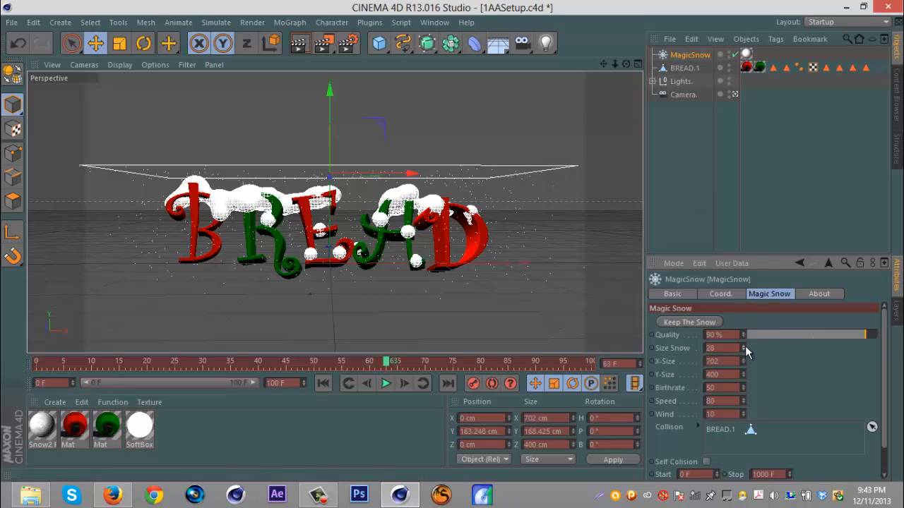
pyautogui.moveTo(868, 335); pyautogui.dragTo(810, 334)
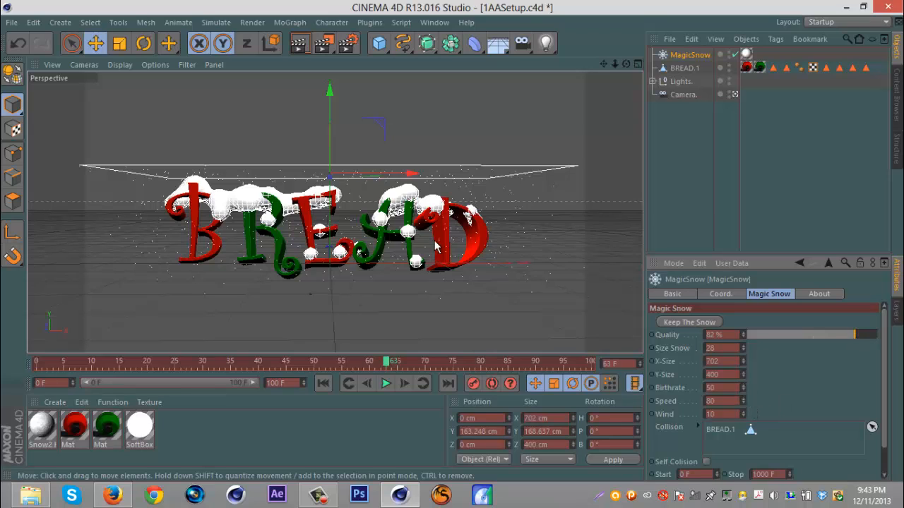
pyautogui.moveTo(571, 240)
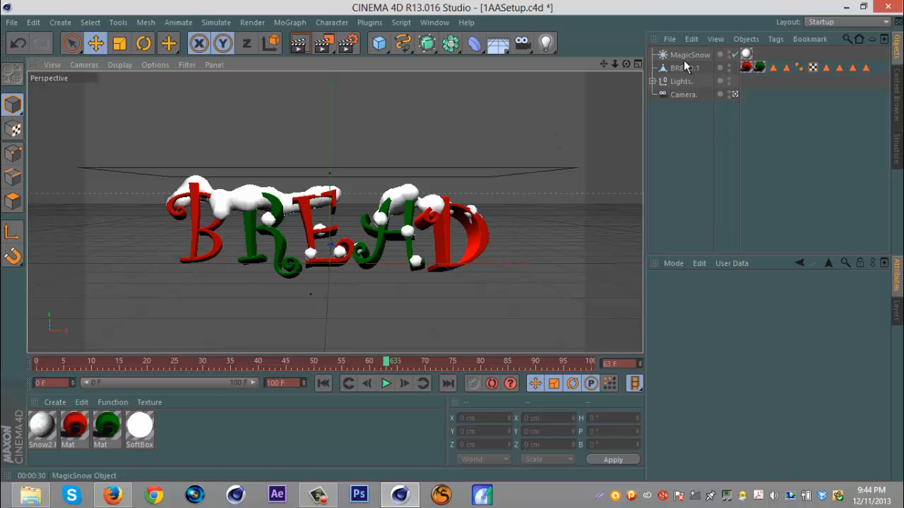
pyautogui.click(690, 55)
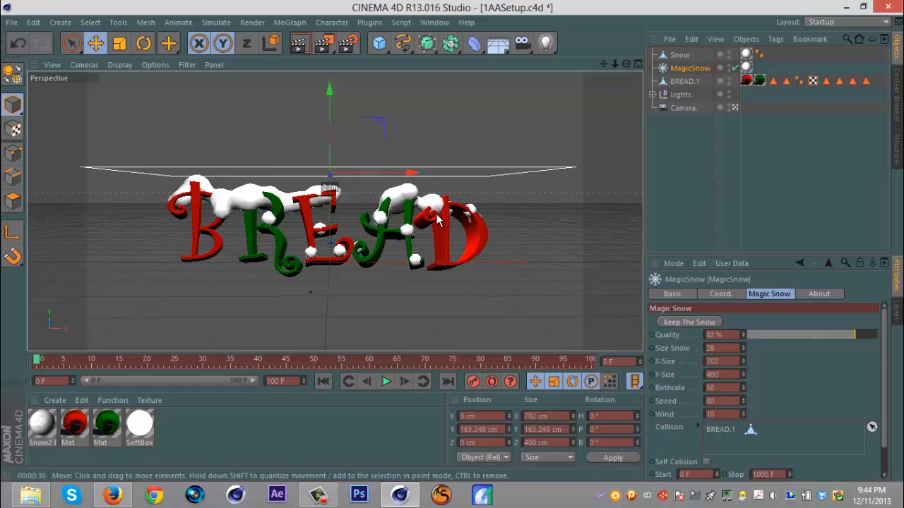
pyautogui.moveTo(332, 251)
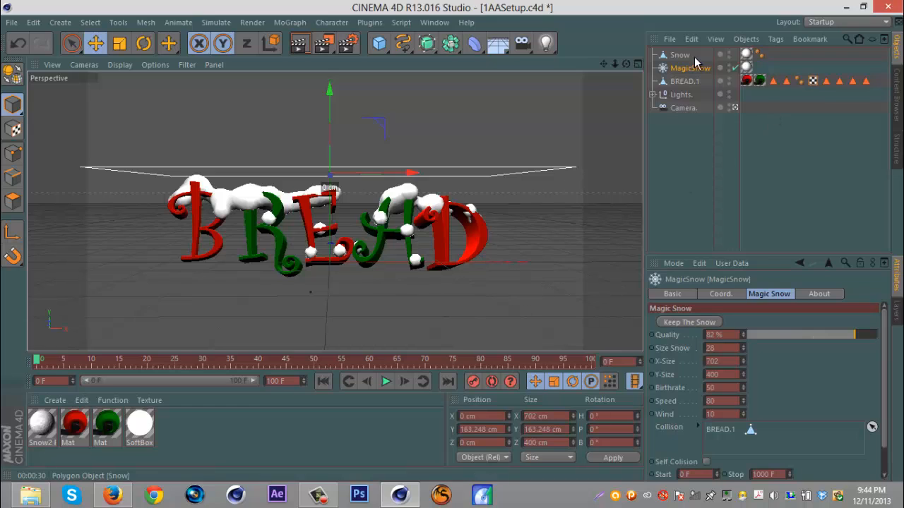
pyautogui.click(680, 55)
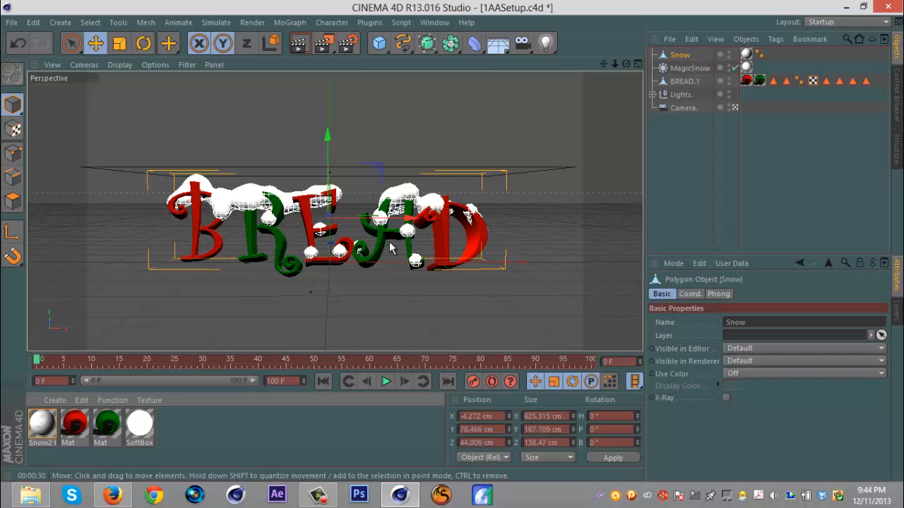
pyautogui.doubleClick(42, 424)
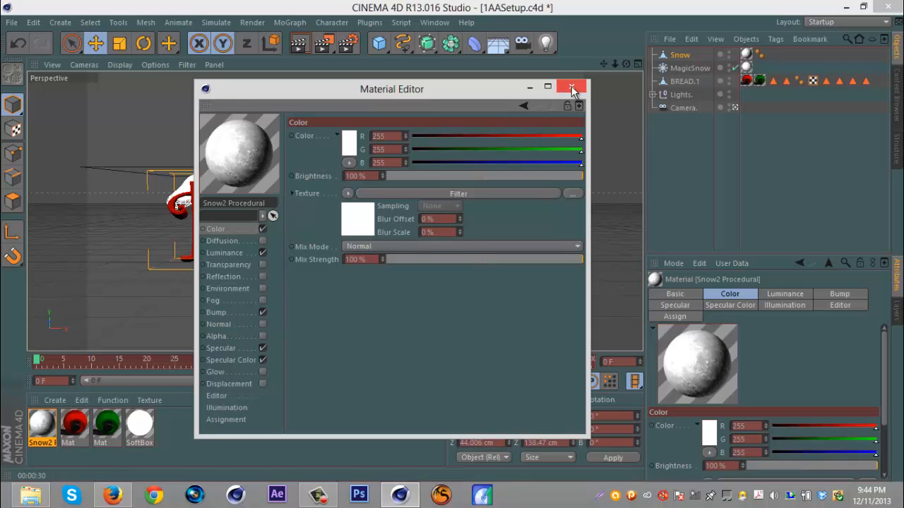
pyautogui.click(572, 87)
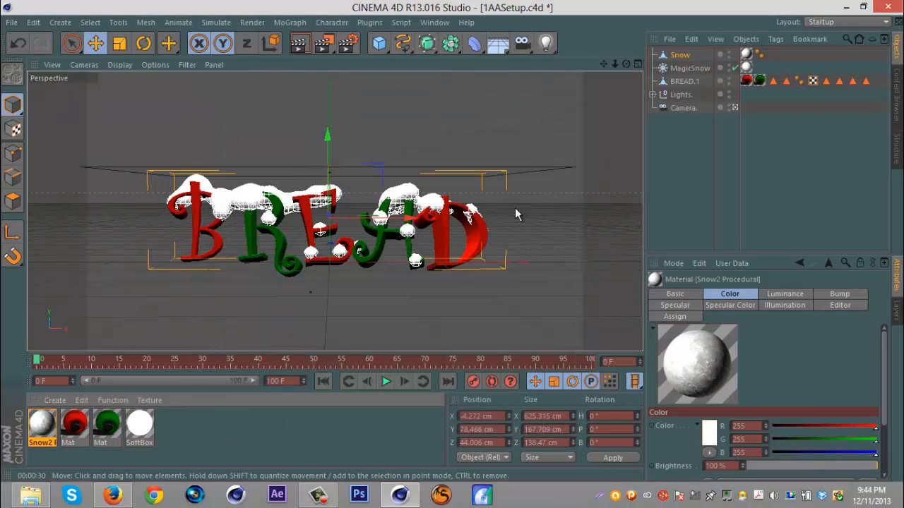
pyautogui.moveTo(299, 44)
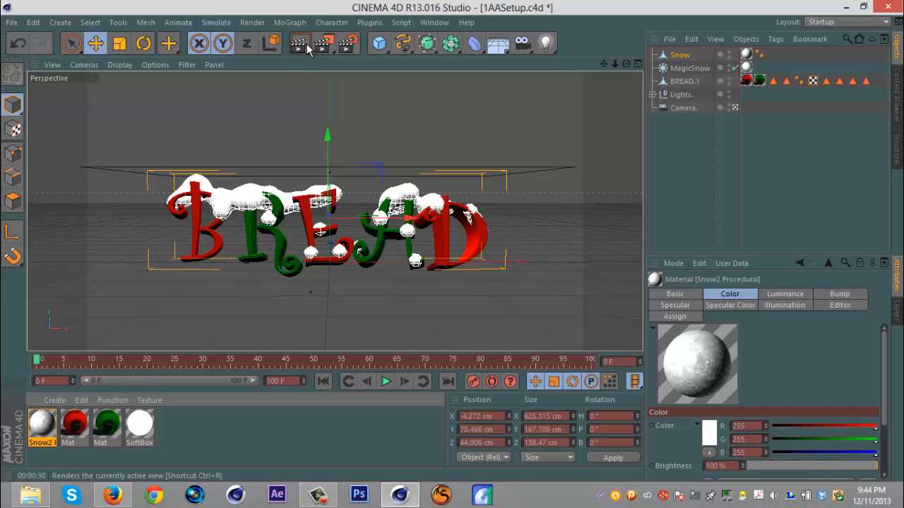
pyautogui.moveTo(306, 44)
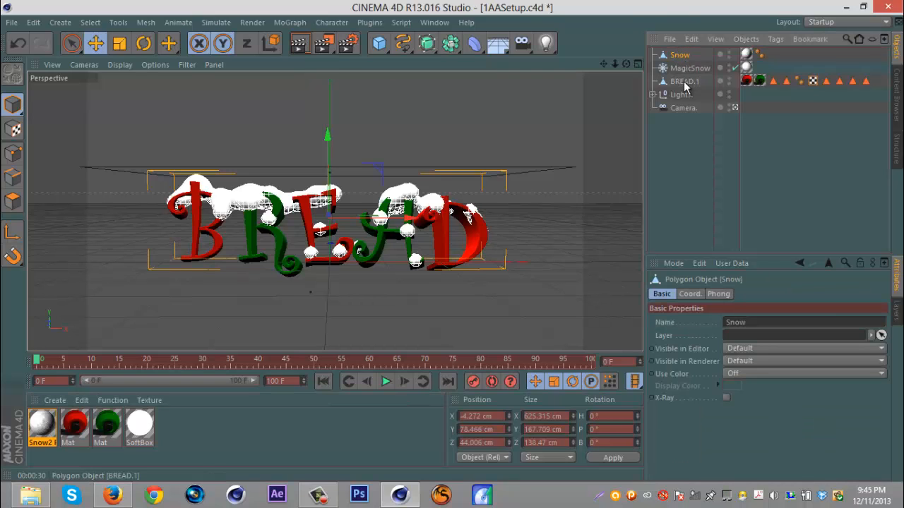
# Group the BREAD text and snow into a Null to hide them away.
pyautogui.rightClick(684, 80)
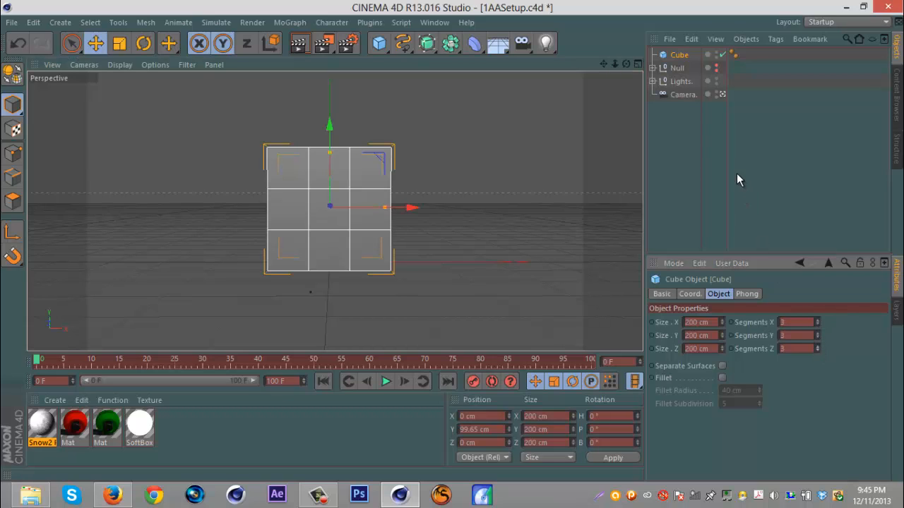
pyautogui.moveTo(678, 55)
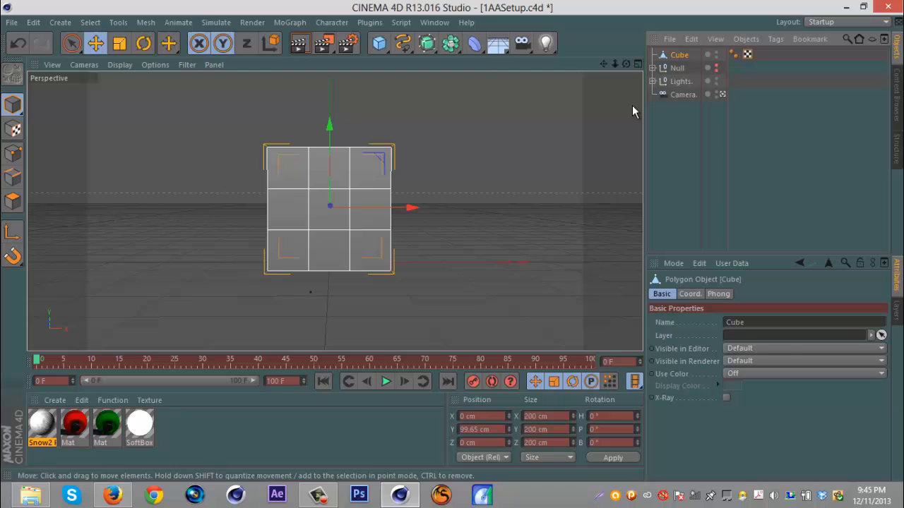
pyautogui.moveTo(270, 173)
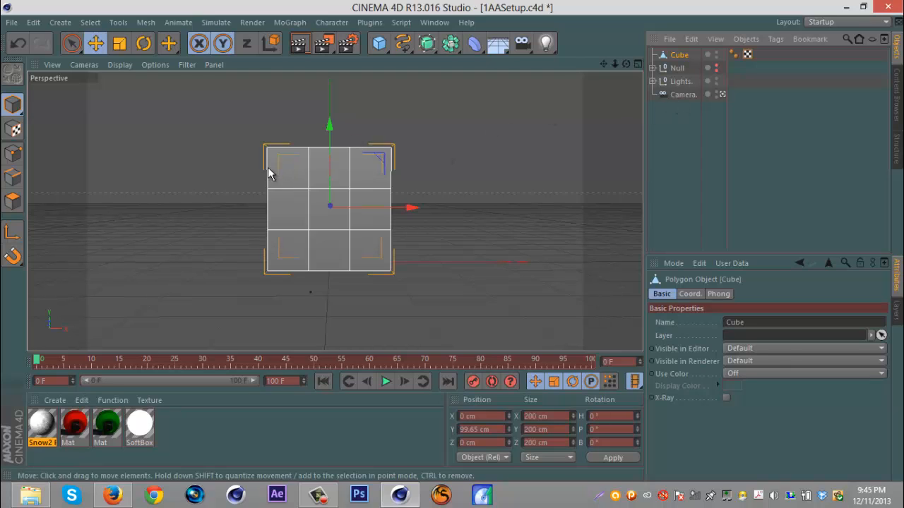
pyautogui.moveTo(493, 204)
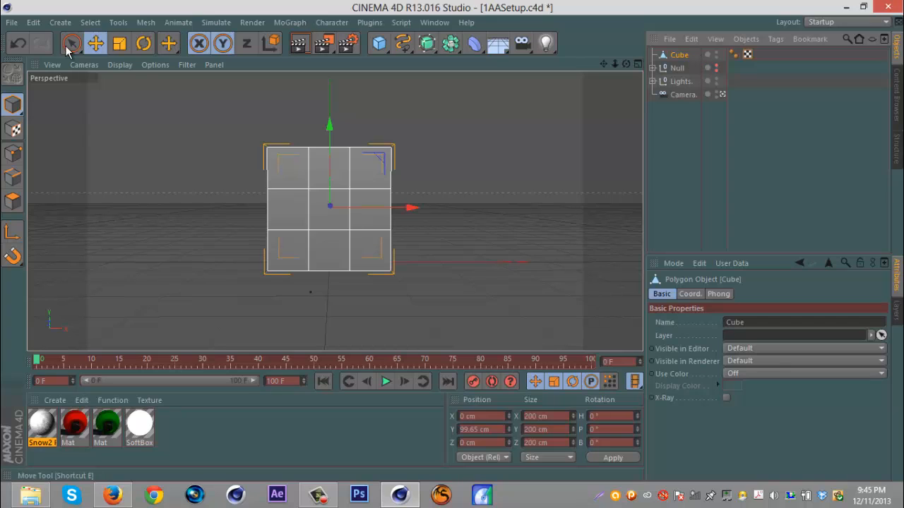
# In Polygon mode, use Loop Selection to pick the cube's middle polygon loops for the ribbon.
pyautogui.click(71, 43)
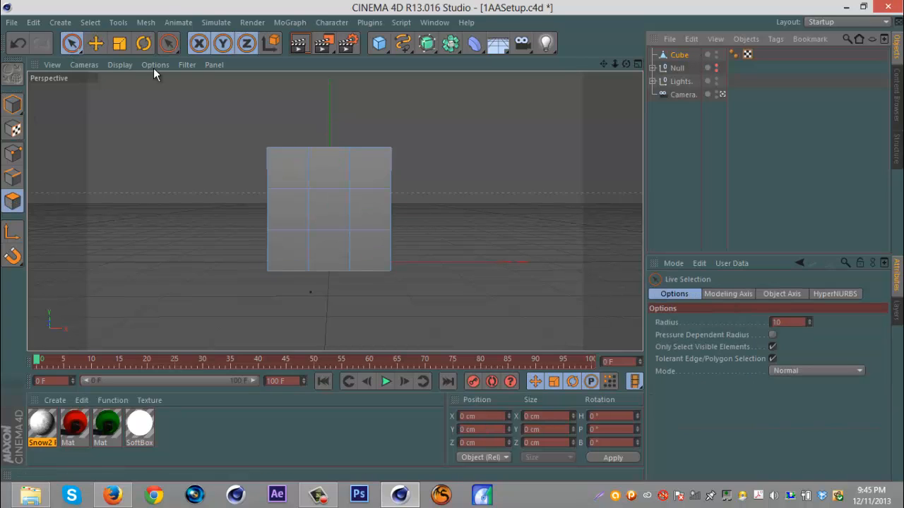
pyautogui.moveTo(131, 136)
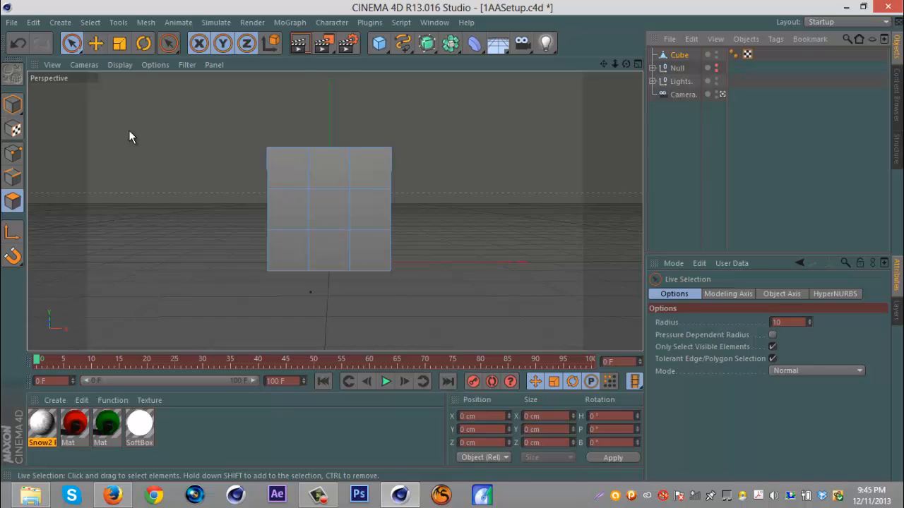
pyautogui.moveTo(99, 77)
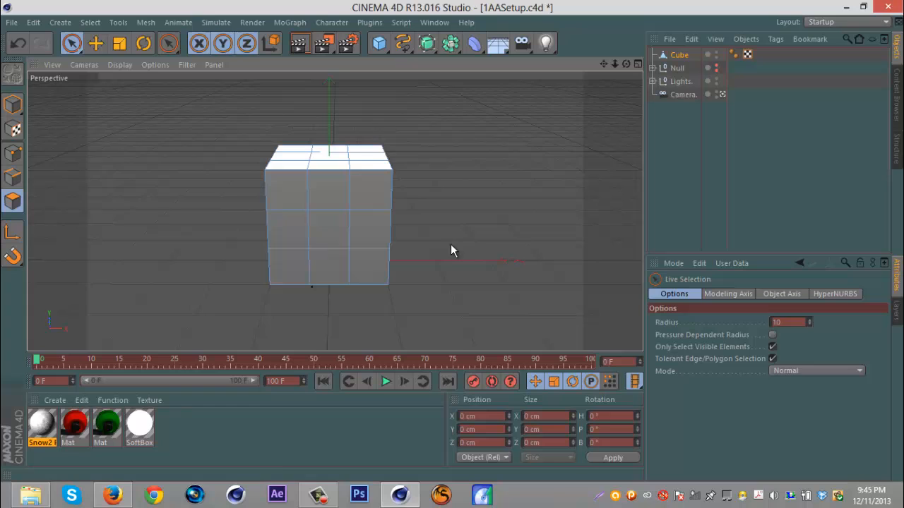
pyautogui.rightClick(452, 250)
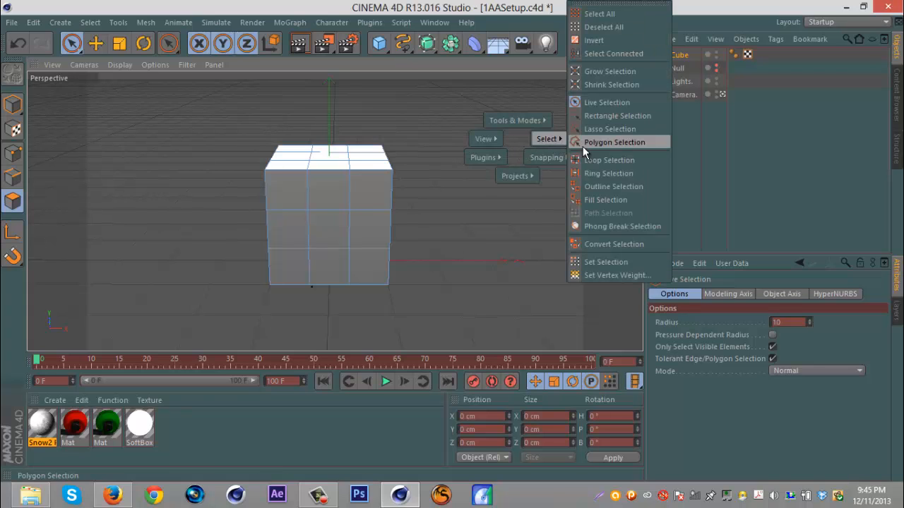
pyautogui.click(609, 159)
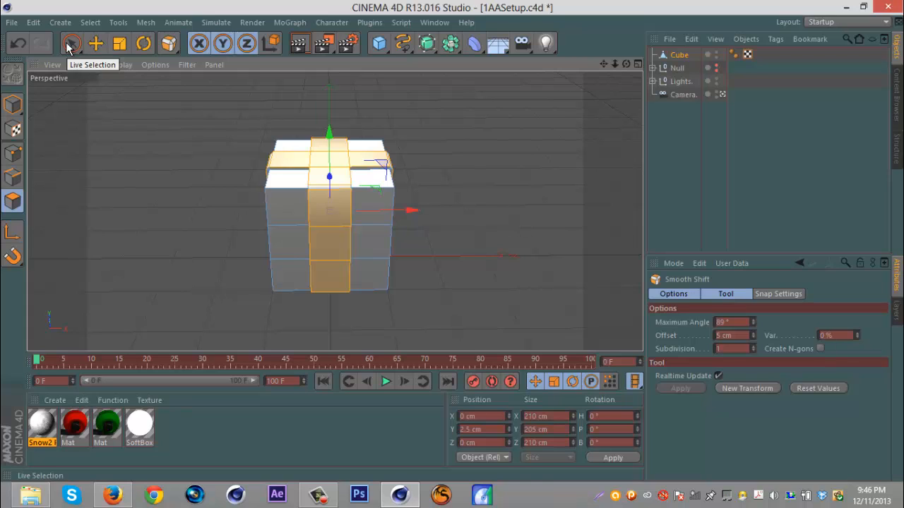
# Select the ribbon band for the green material and pull a top corner edge slightly outward.
pyautogui.click(72, 44)
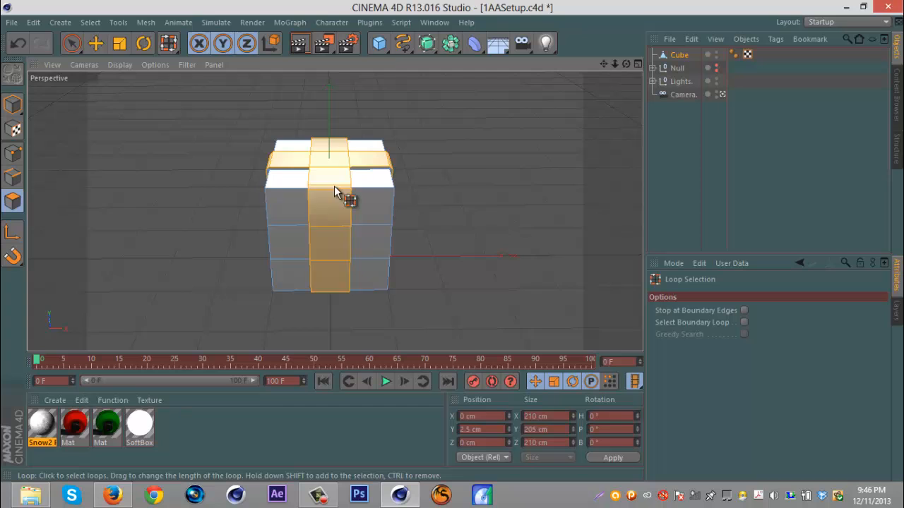
pyautogui.moveTo(339, 205); pyautogui.dragTo(548, 305)
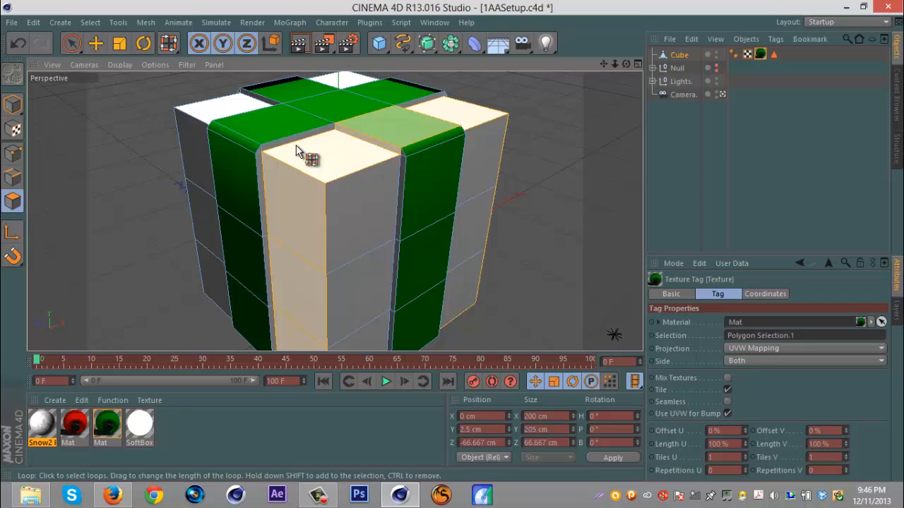
pyautogui.click(95, 44)
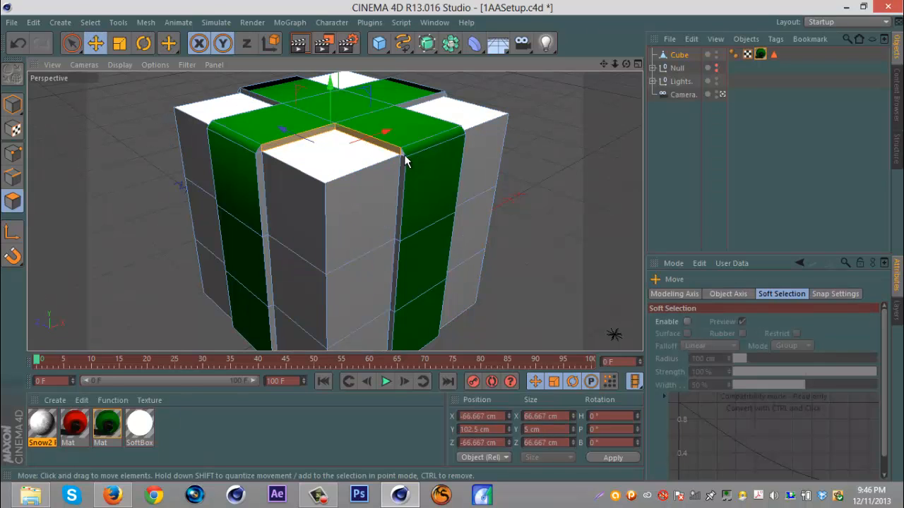
pyautogui.moveTo(406, 159); pyautogui.dragTo(260, 154)
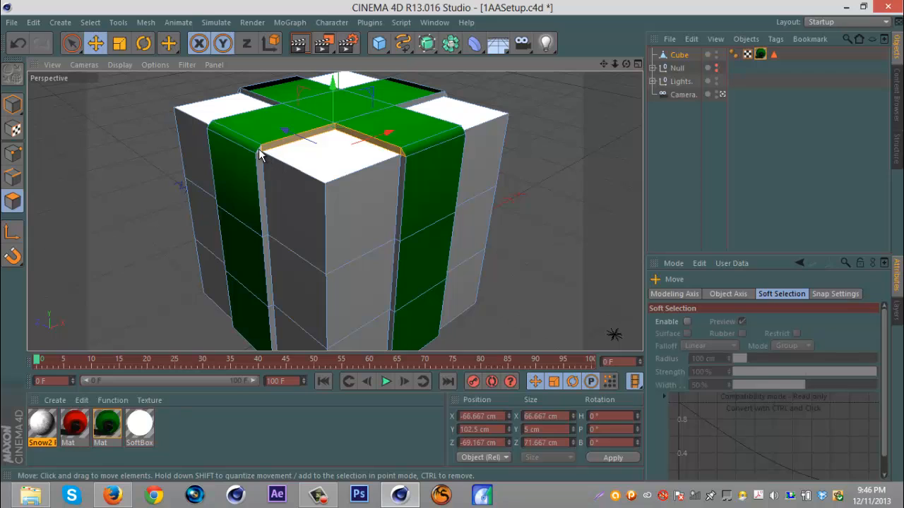
pyautogui.moveTo(262, 152); pyautogui.dragTo(267, 254)
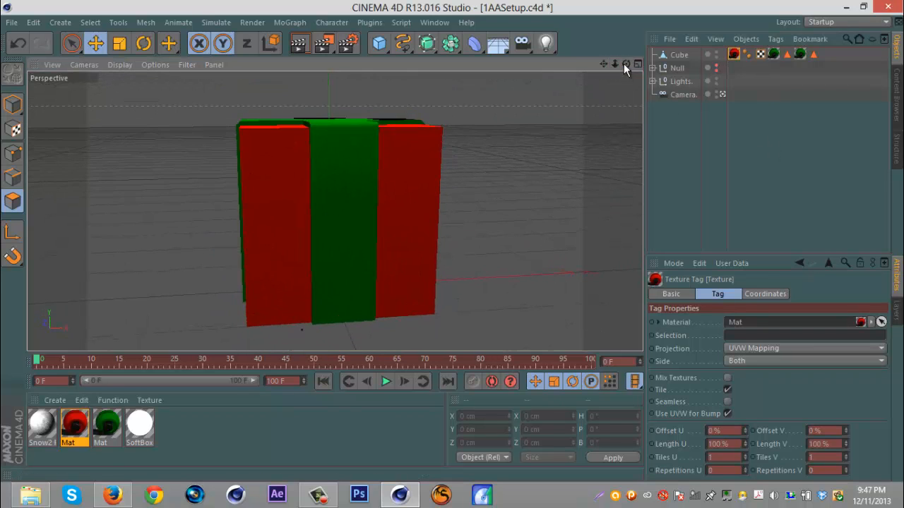
# Duplicate the cube as Cube.1 and loop-select its lower polygons to delete, leaving a lid slab.
pyautogui.click(679, 54)
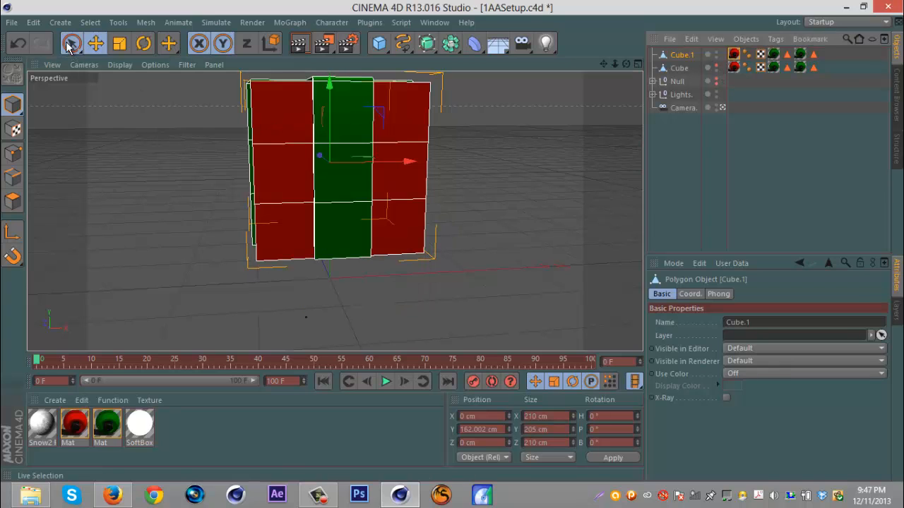
pyautogui.click(72, 43)
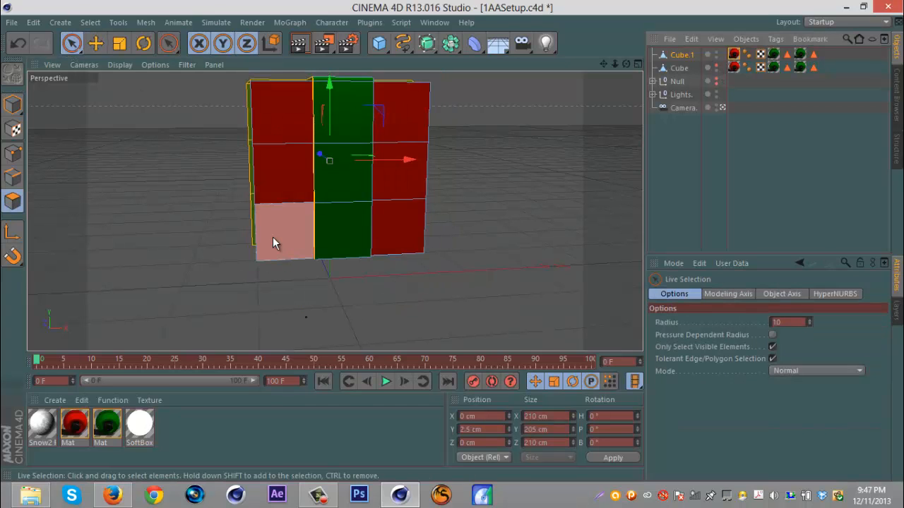
pyautogui.rightClick(276, 243)
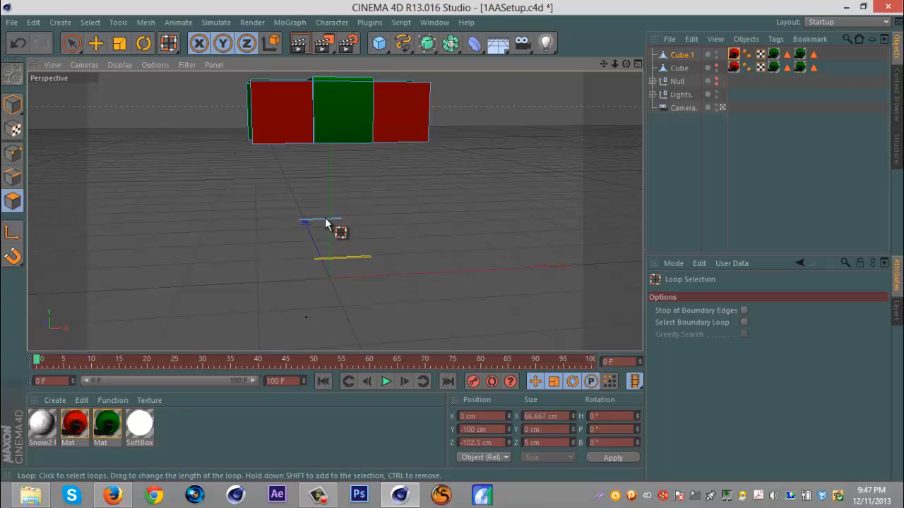
pyautogui.moveTo(374, 249)
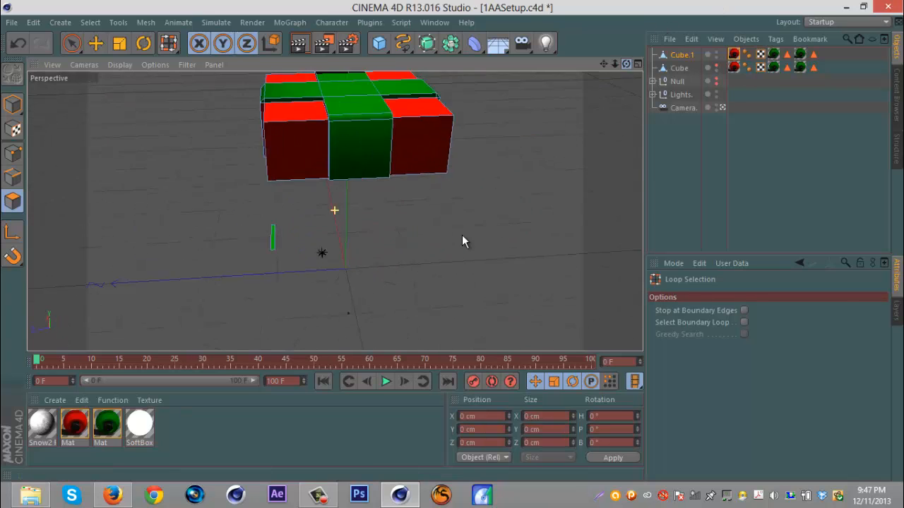
pyautogui.moveTo(464, 241); pyautogui.dragTo(275, 241)
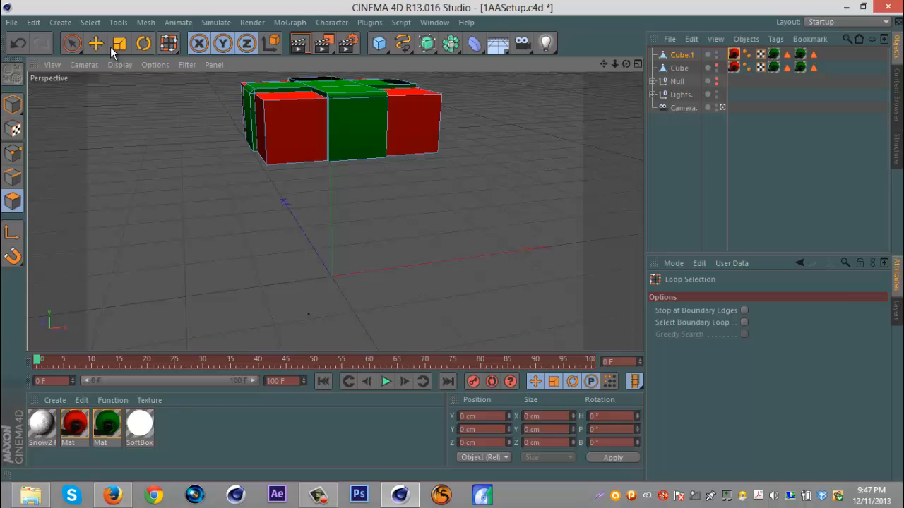
# Scale Cube.1 slightly larger and move it up onto the top of the box.
pyautogui.click(95, 43)
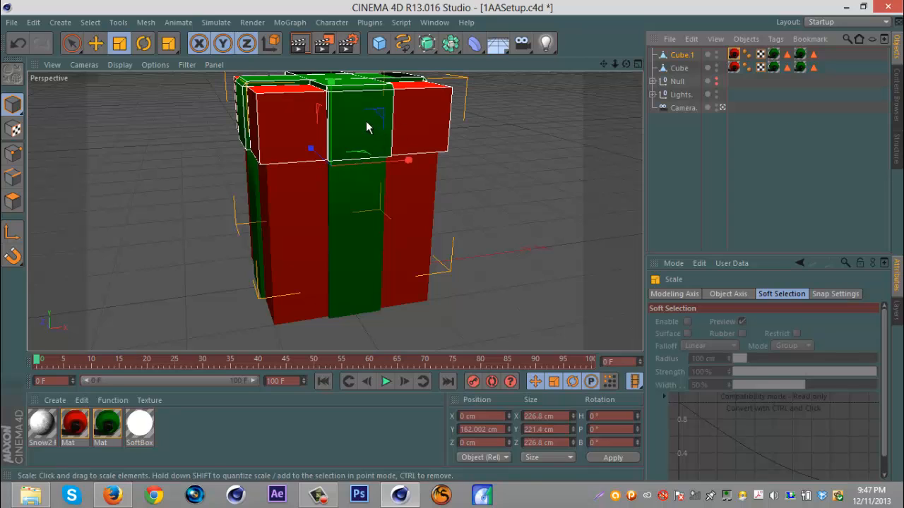
pyautogui.moveTo(432, 134)
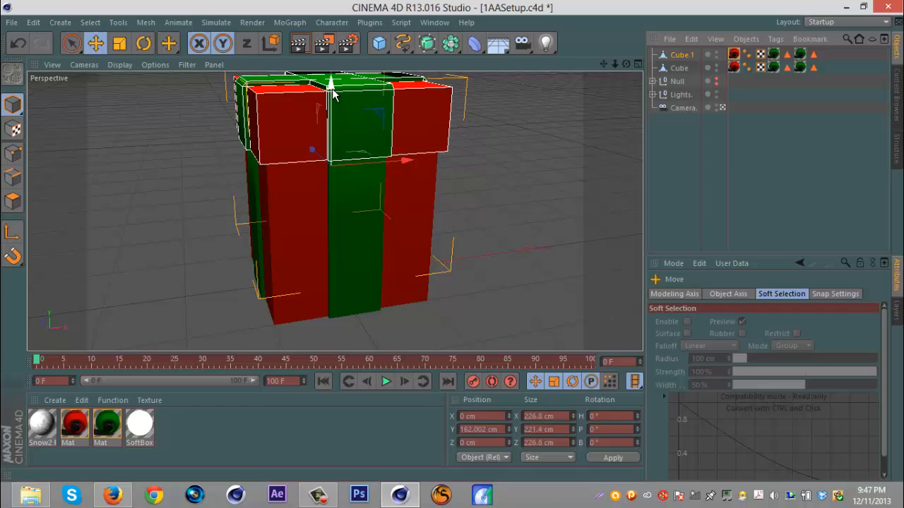
pyautogui.moveTo(332, 85); pyautogui.dragTo(332, 127)
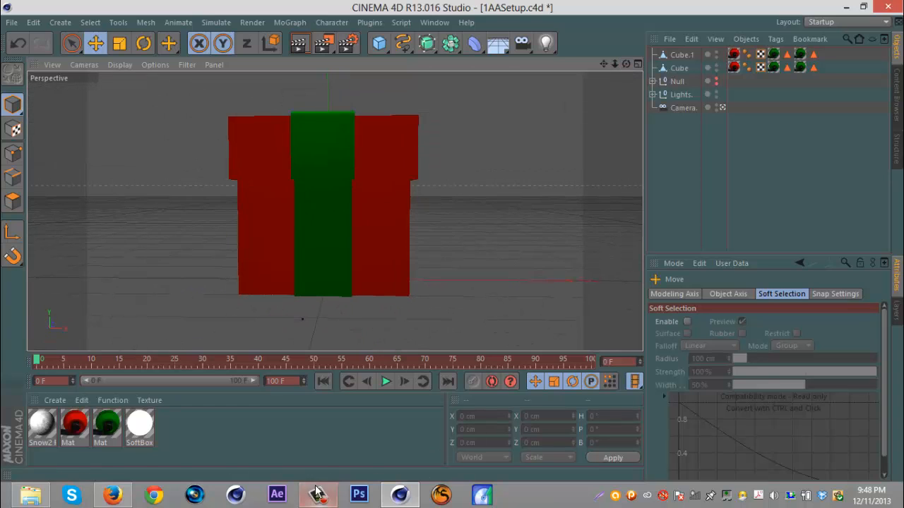
pyautogui.click(317, 495)
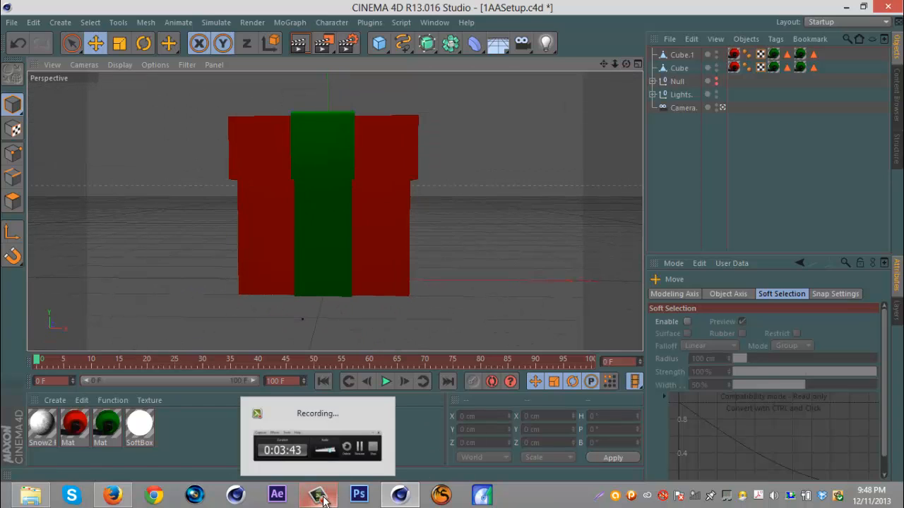